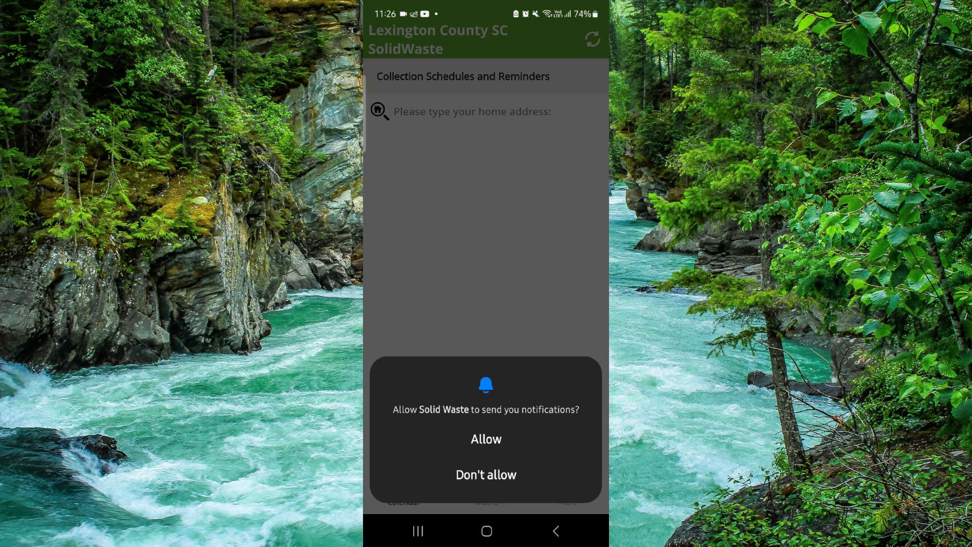
Decline notifications, switch to Google Play, and uninstall Lexington County SC SolidWaste with confirmation.
{"action": "left_click", "coordinate": [486, 438]}
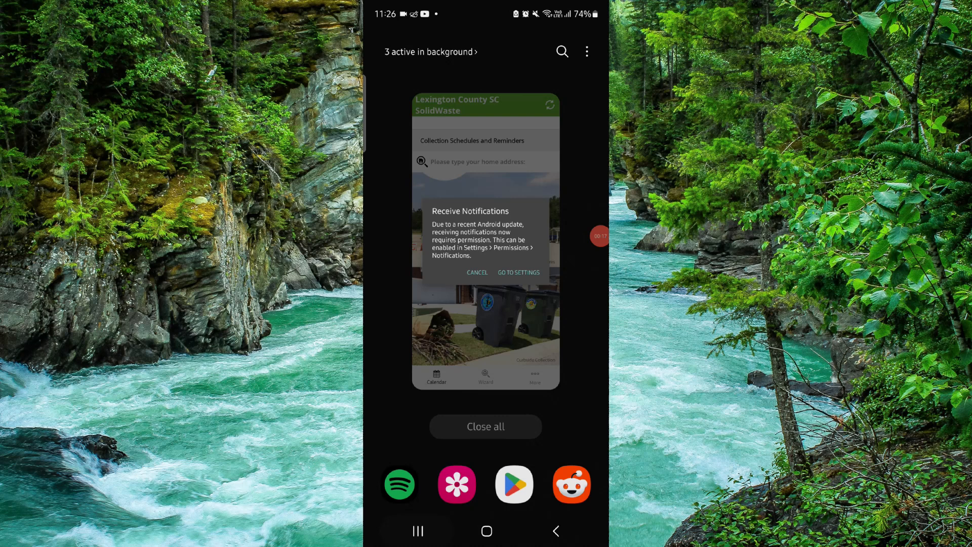
{"action": "left_click", "coordinate": [518, 272]}
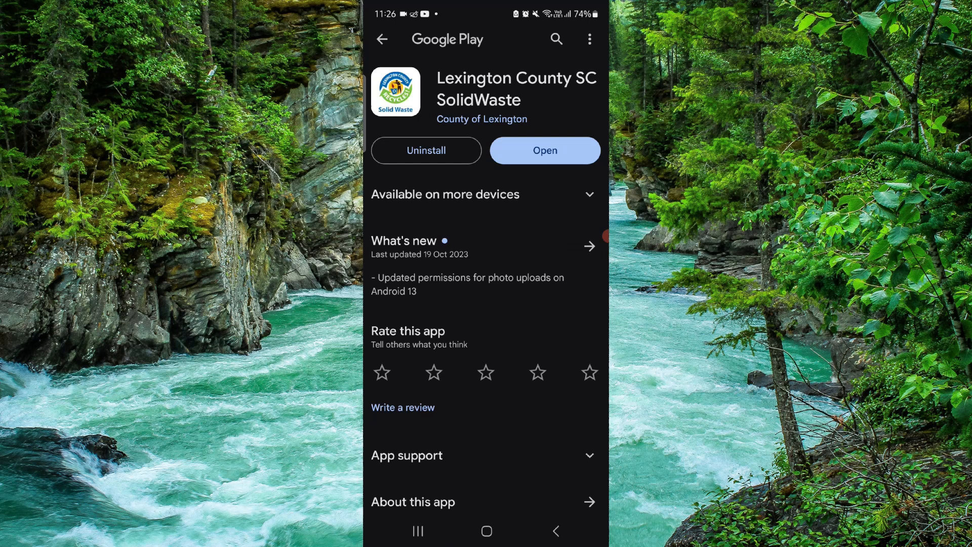
{"action": "left_click", "coordinate": [427, 150]}
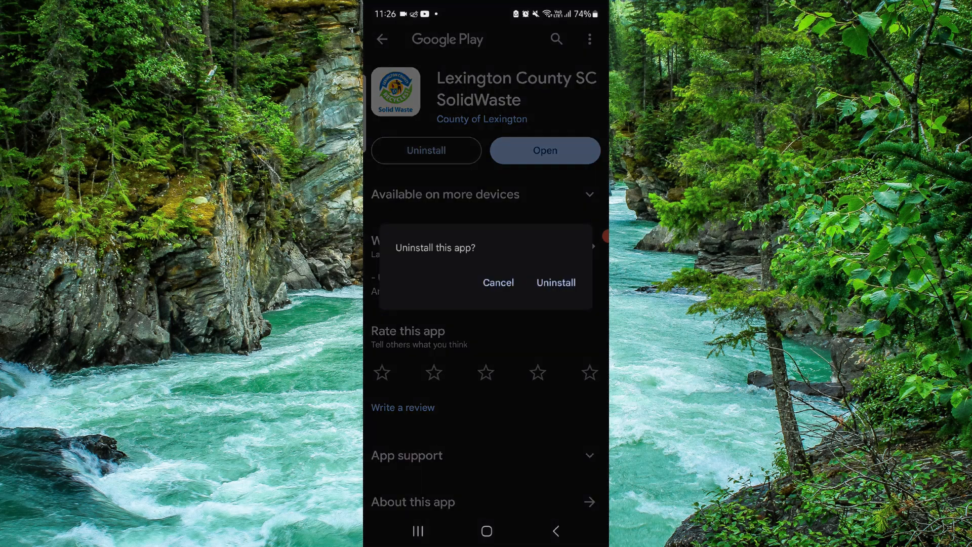
{"action": "left_click", "coordinate": [555, 283]}
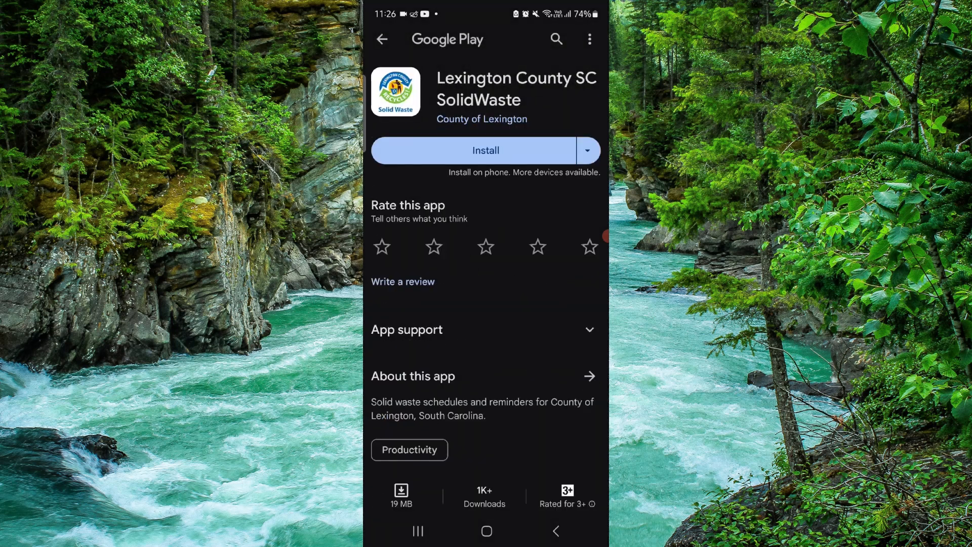